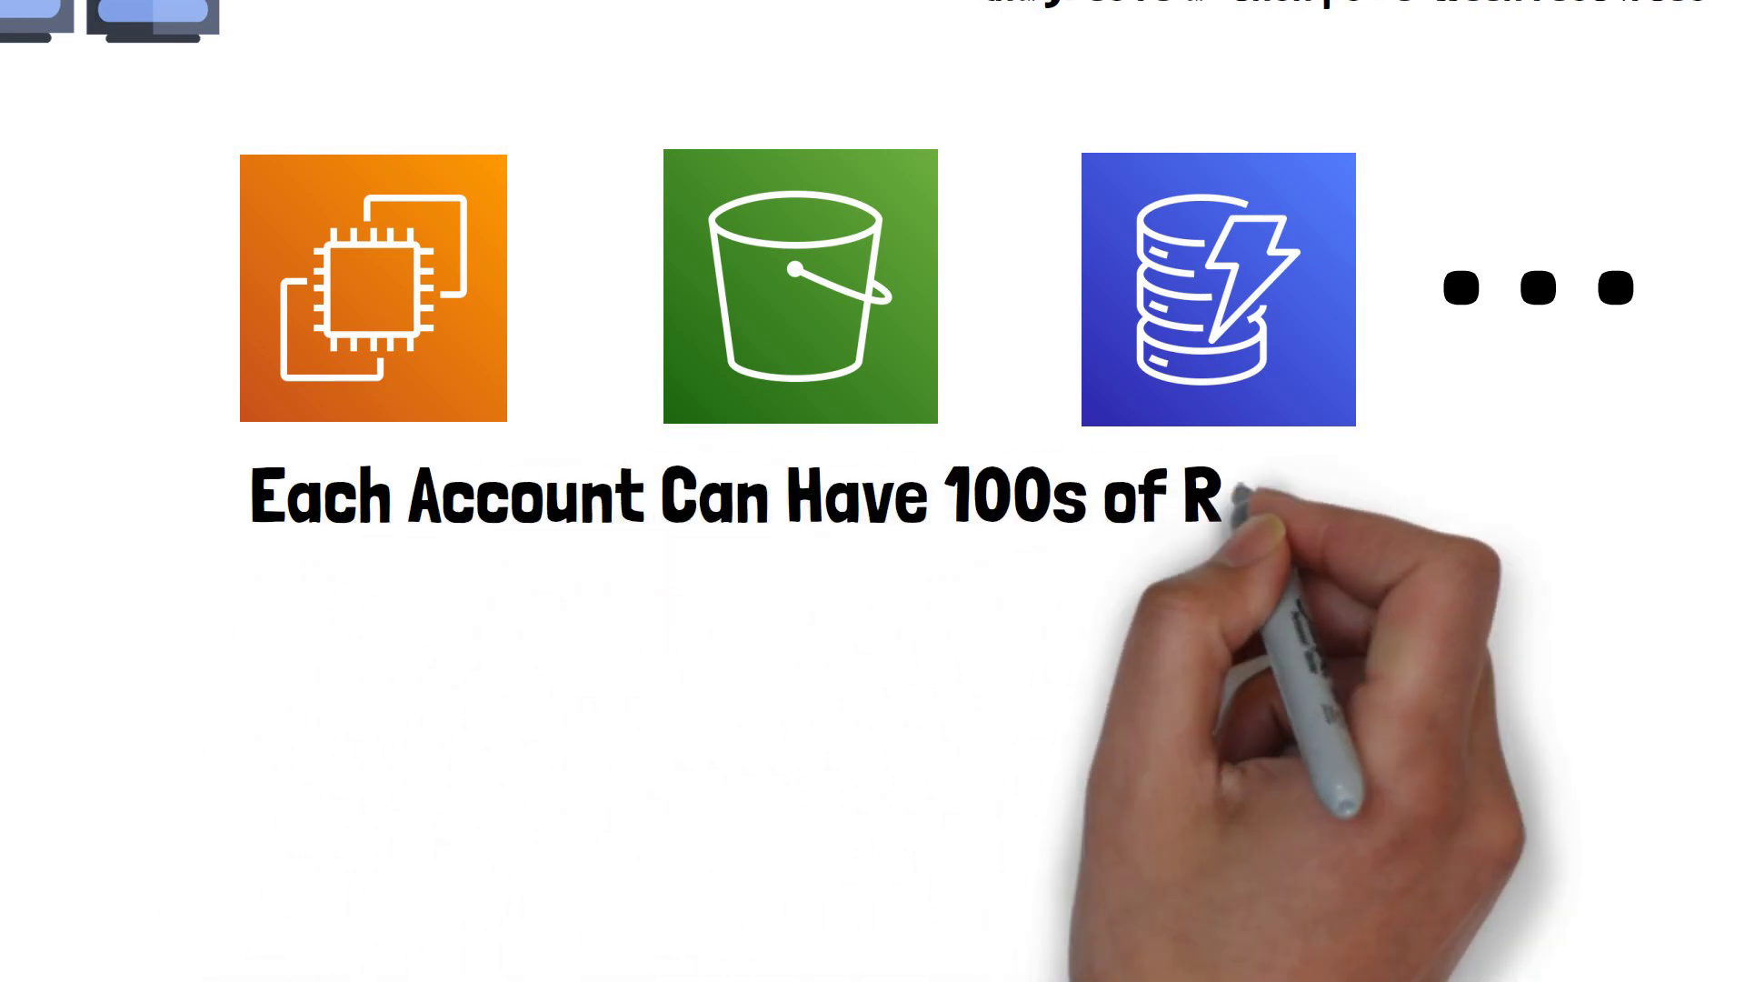
pyautogui.write('Resources')
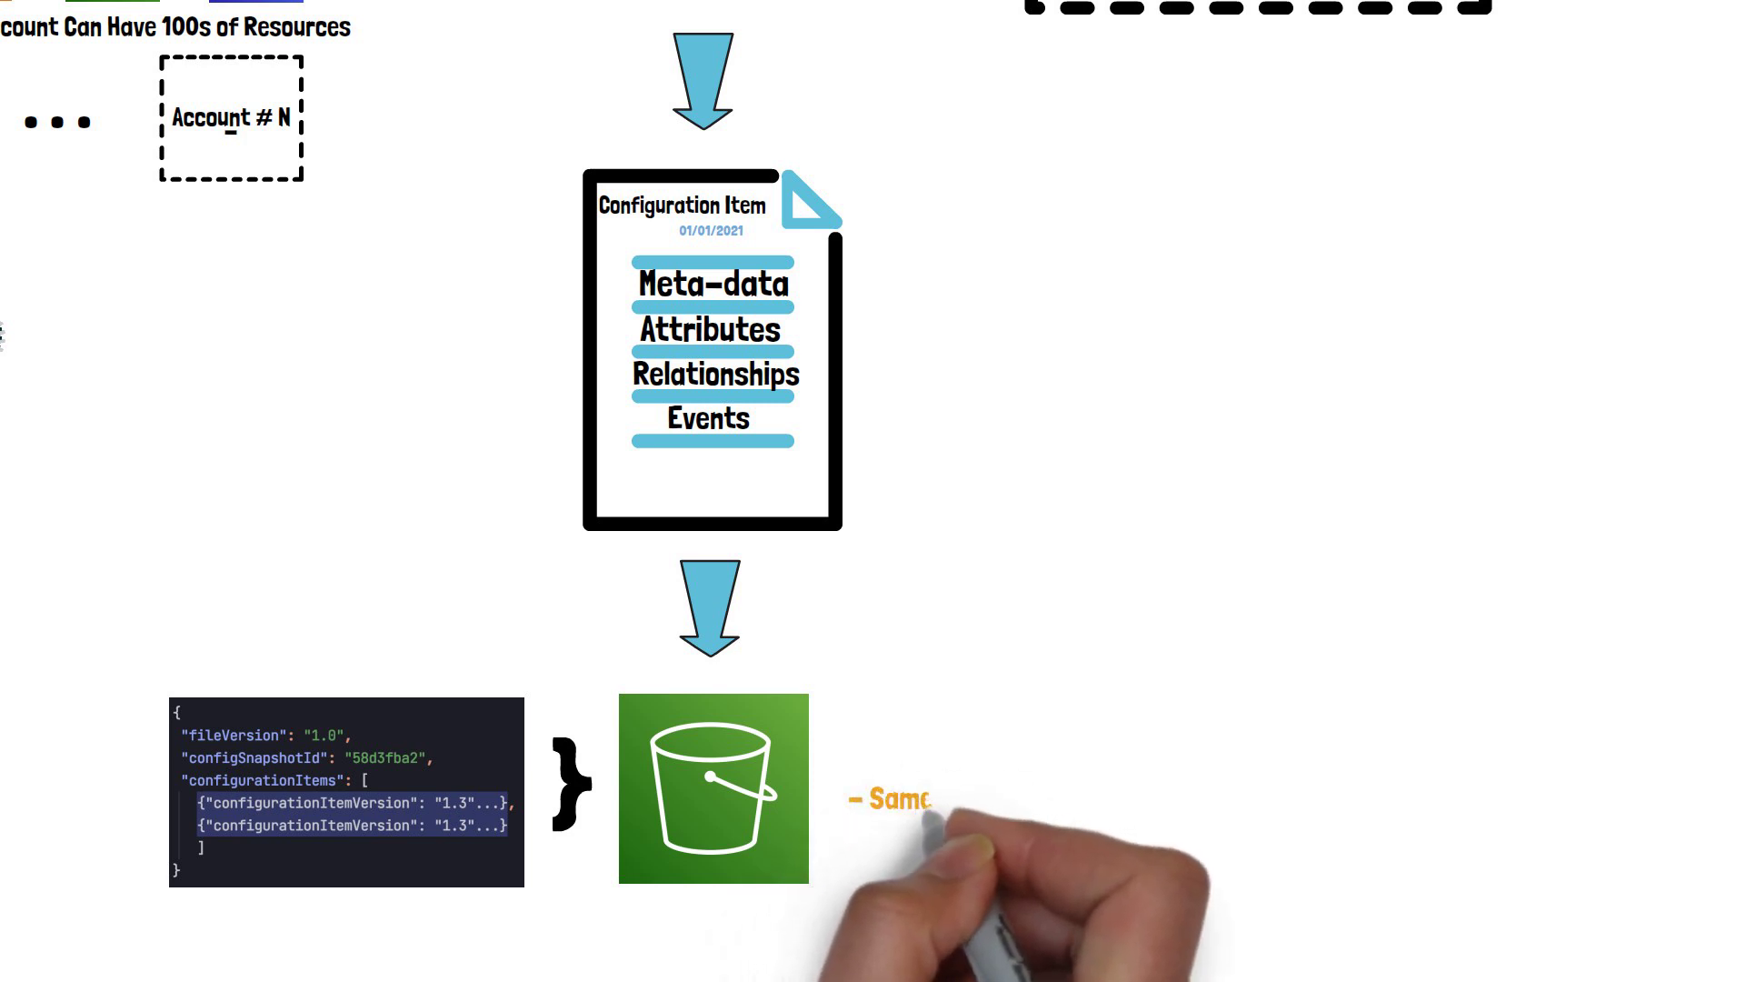
pyautogui.write('Same Account')
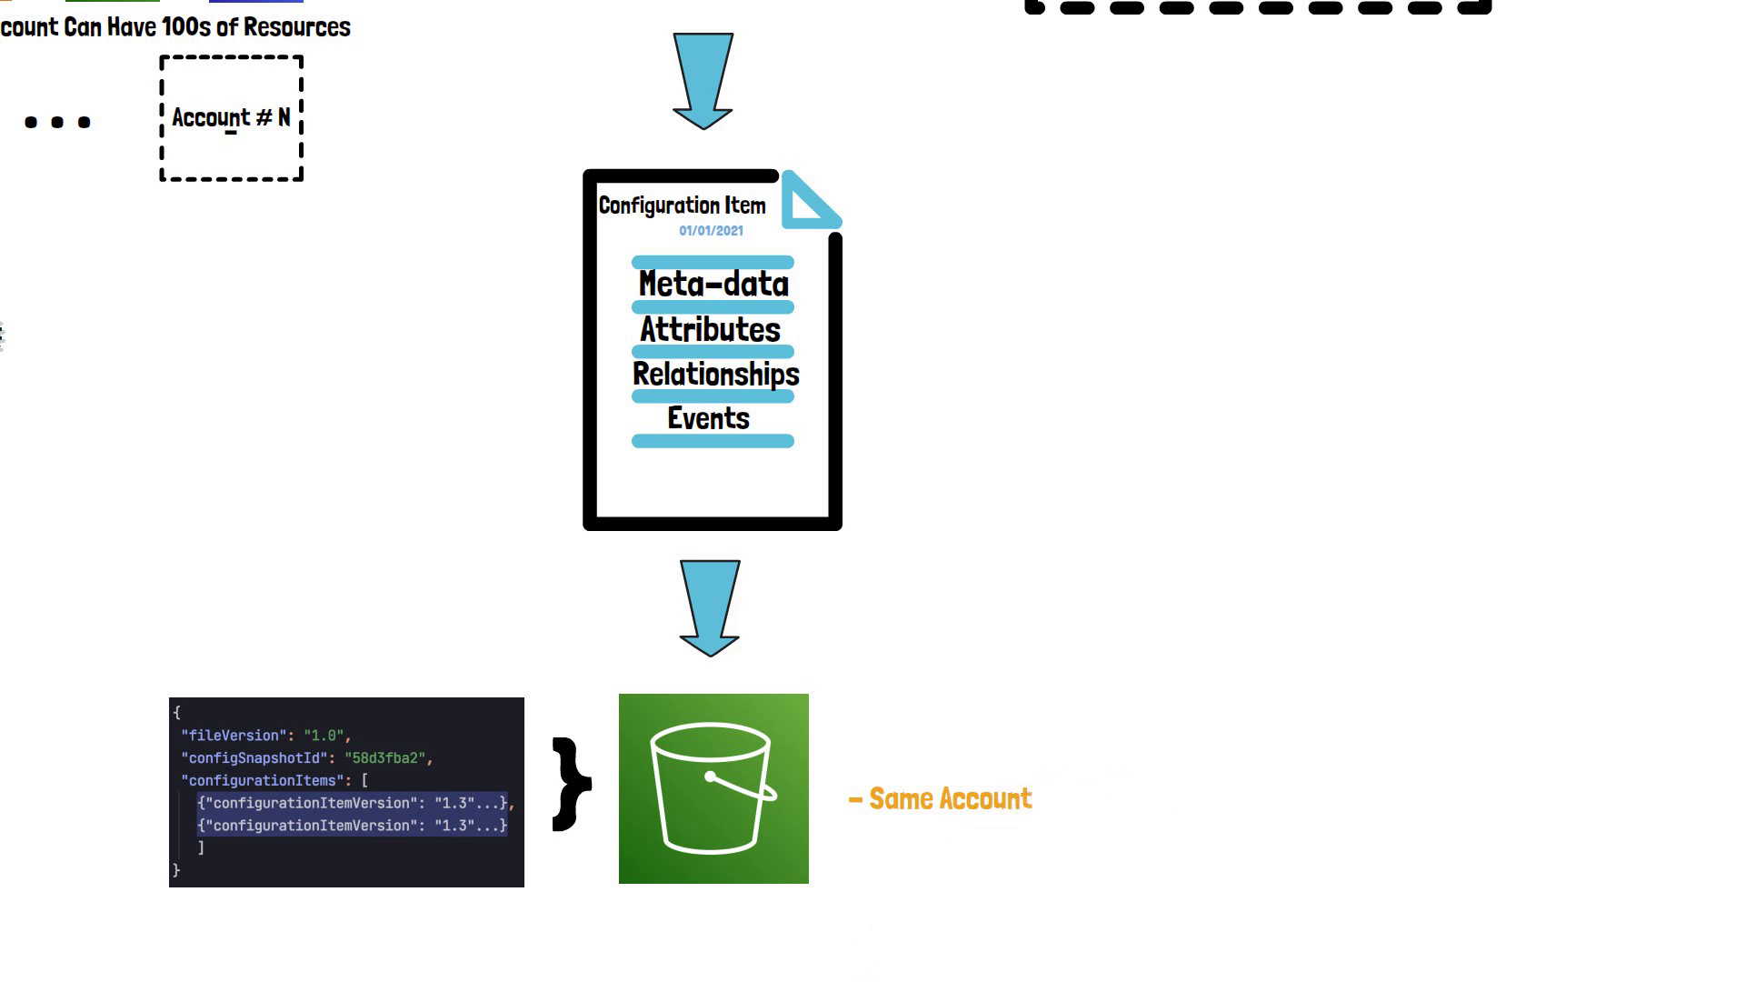